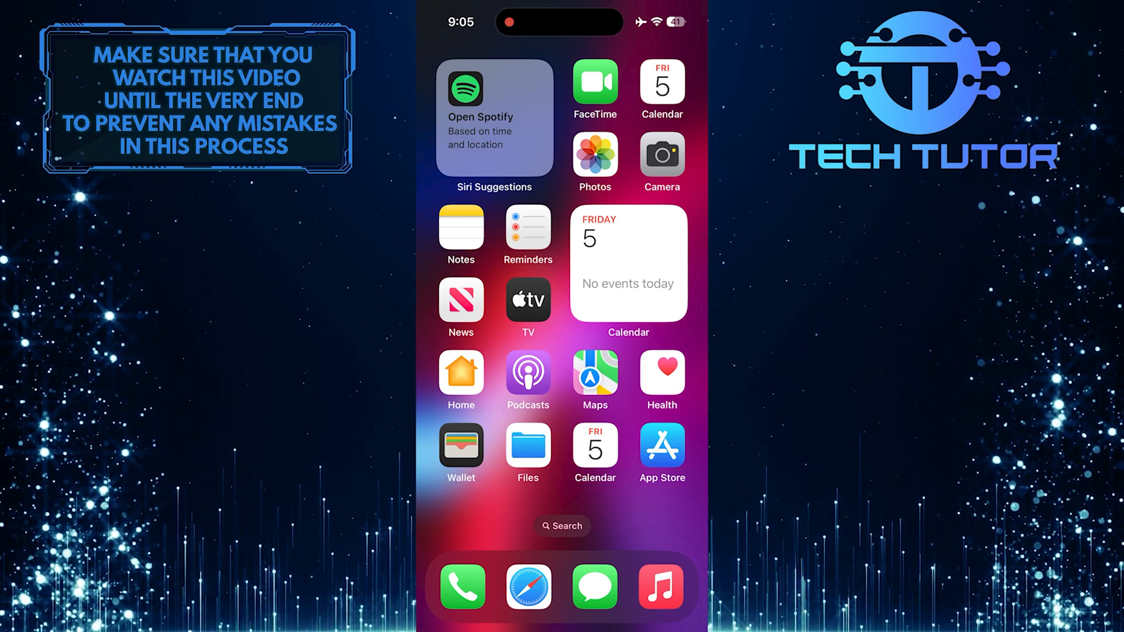
View the cloud photo full screen and bring up its more-actions menu to hide it
{"action": "left_click", "coordinate": [594, 157]}
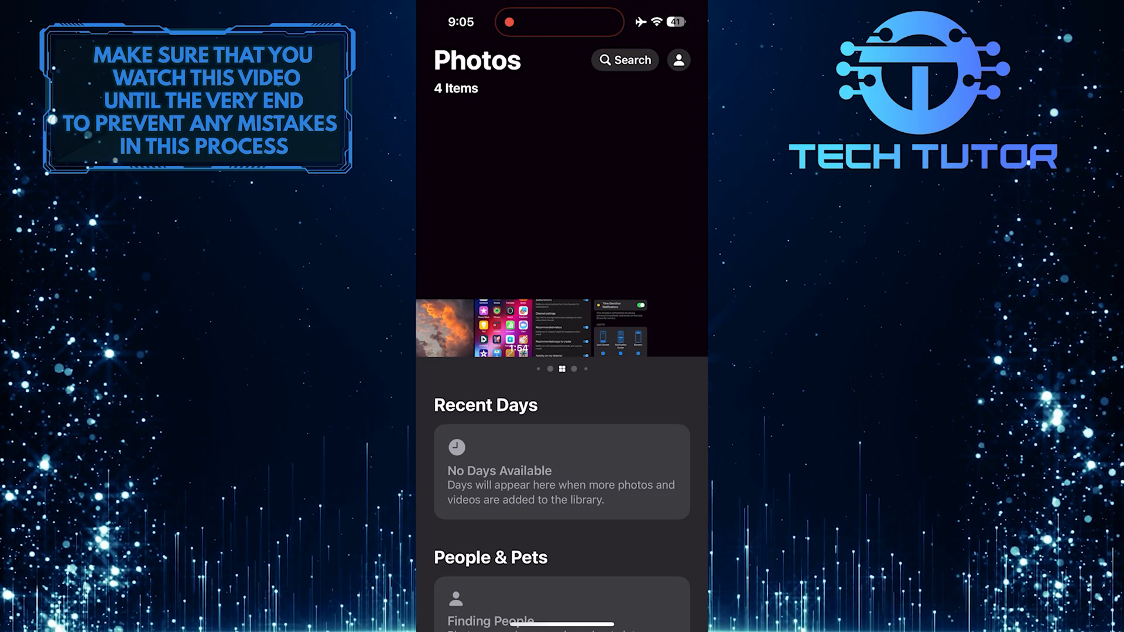
{"action": "left_click", "coordinate": [442, 328]}
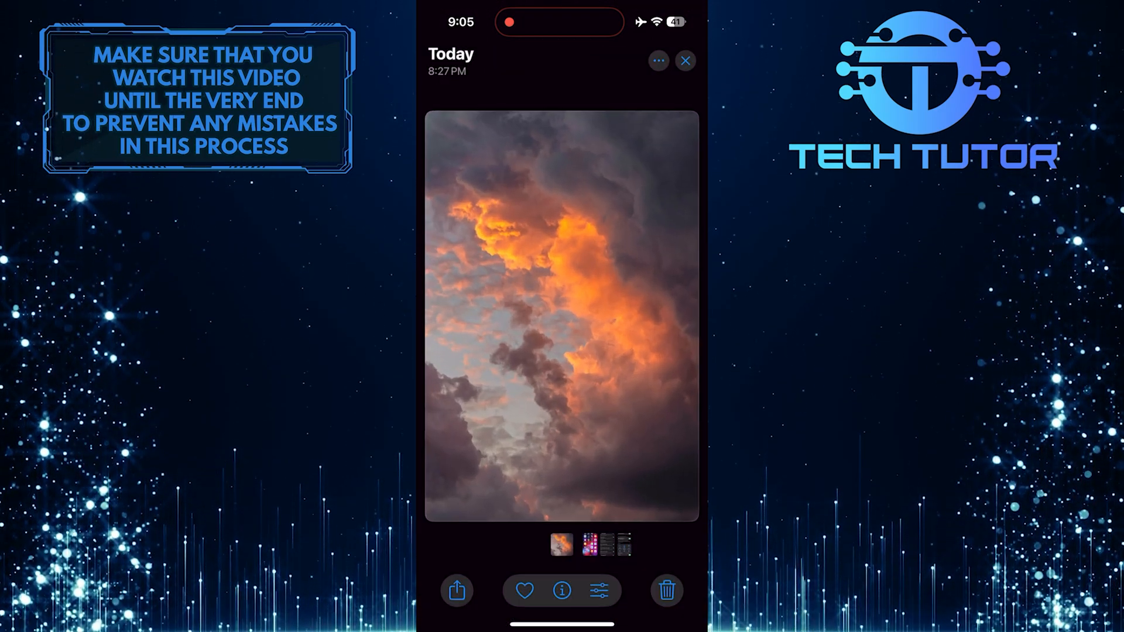
{"action": "left_click", "coordinate": [657, 60]}
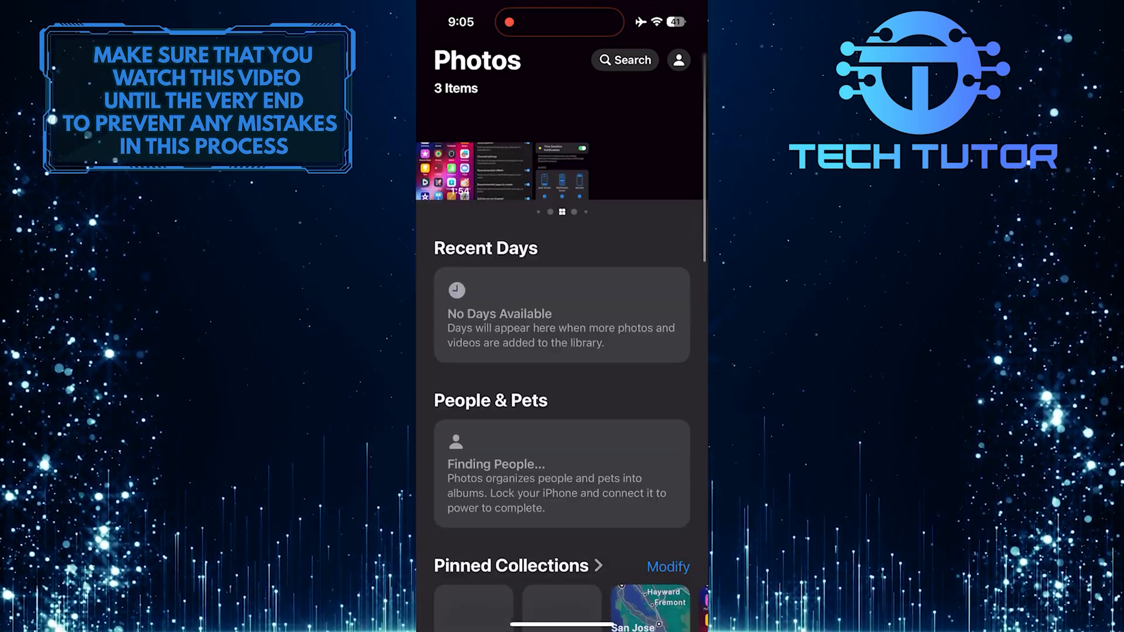
Scroll the library down to Utilities and select the locked Hidden album
{"action": "scroll", "scroll_direction": "down", "scroll_amount": 3}
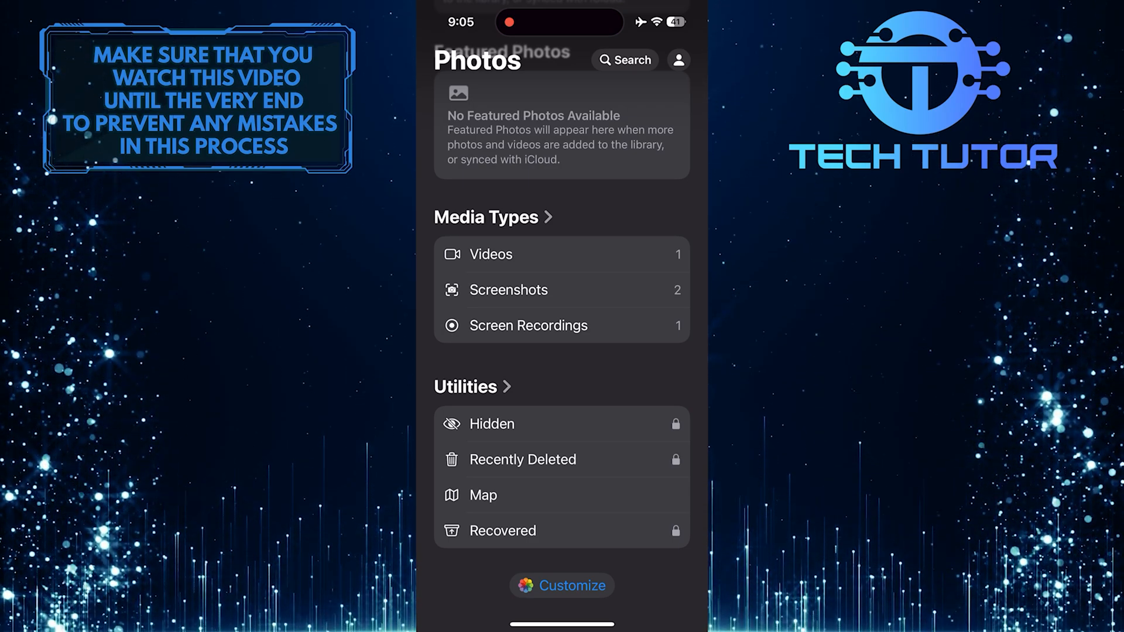
{"action": "left_click", "coordinate": [490, 424]}
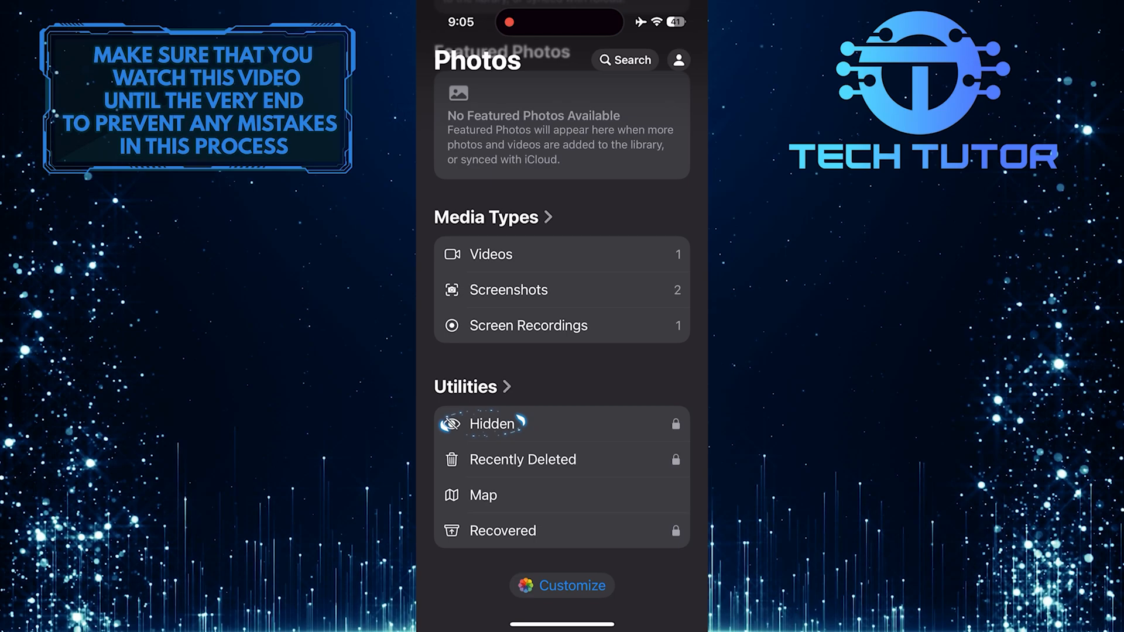
Unlock the Hidden album with Face ID to reveal the single hidden cloud photo
{"action": "left_click", "coordinate": [491, 422]}
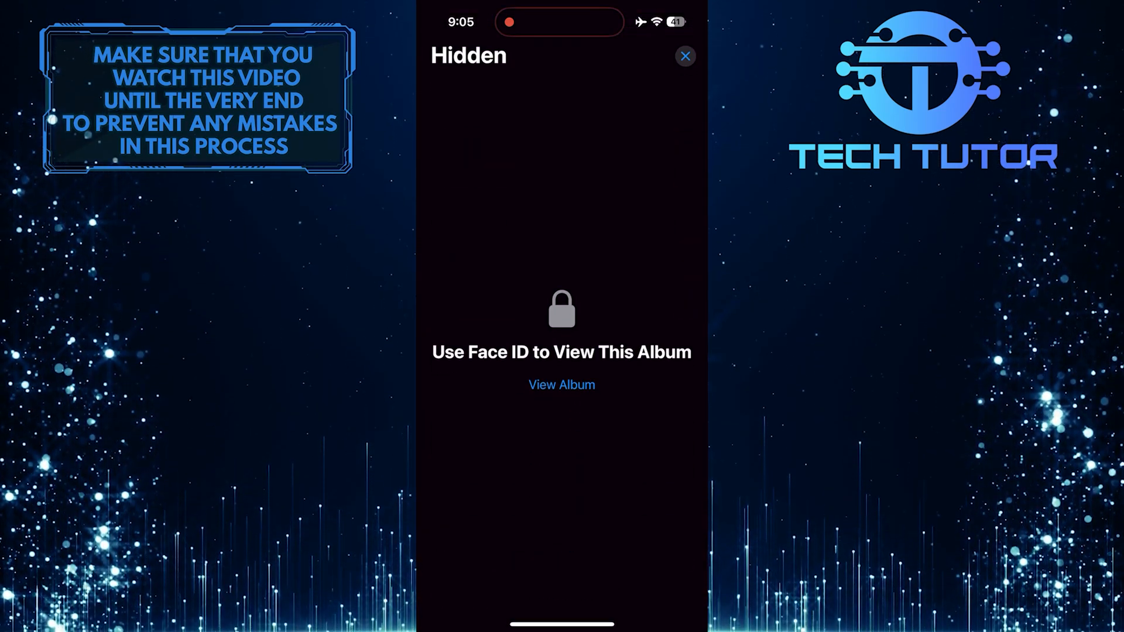
{"action": "left_click", "coordinate": [561, 385]}
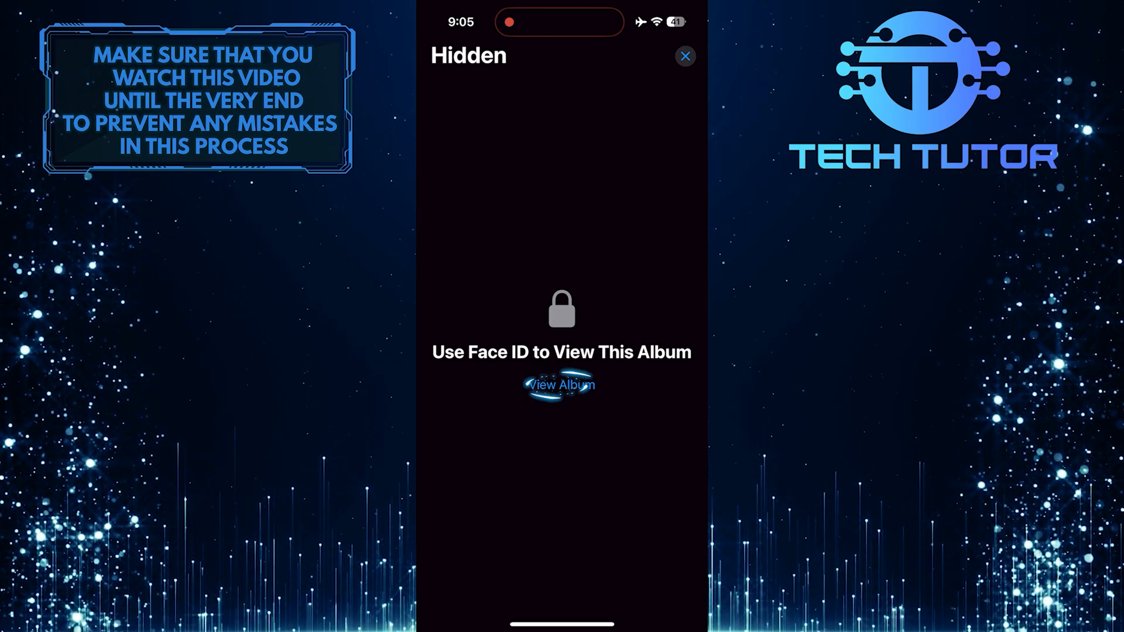
{"action": "left_click", "coordinate": [560, 384]}
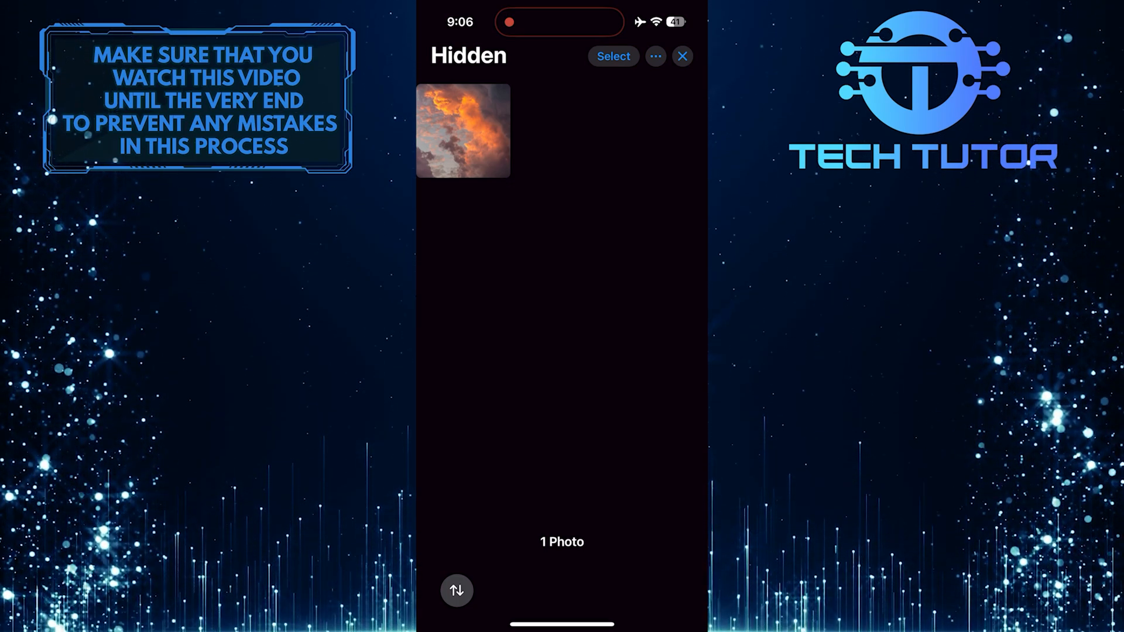
Unhide the cloud photo from its actions menu and close the now-empty Hidden album
{"action": "left_click", "coordinate": [463, 130]}
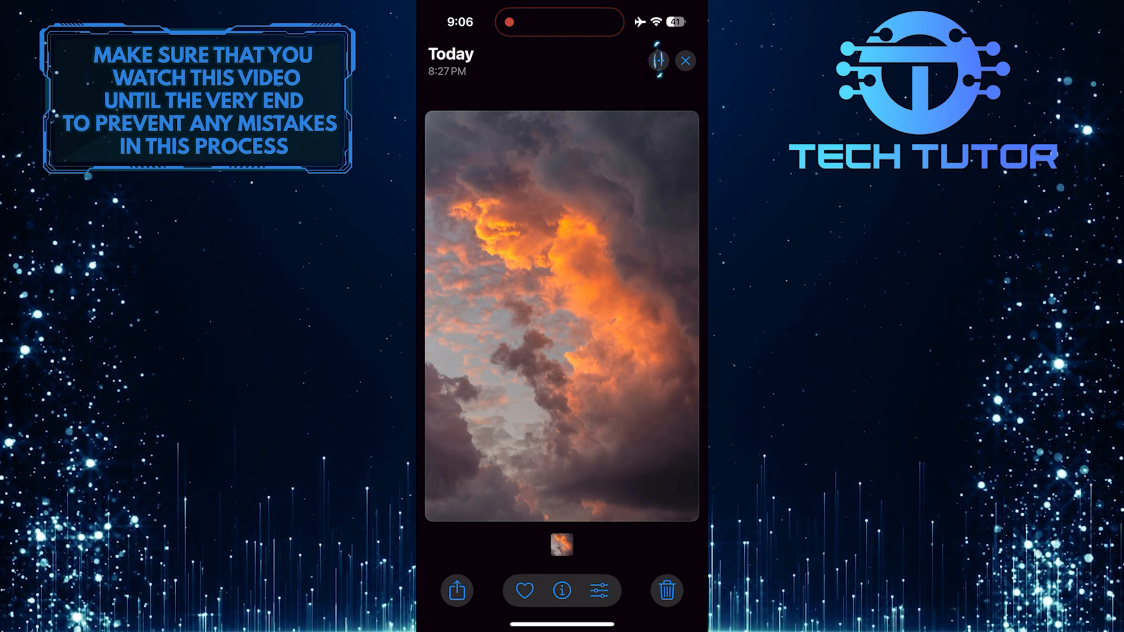
{"action": "left_click", "coordinate": [657, 61]}
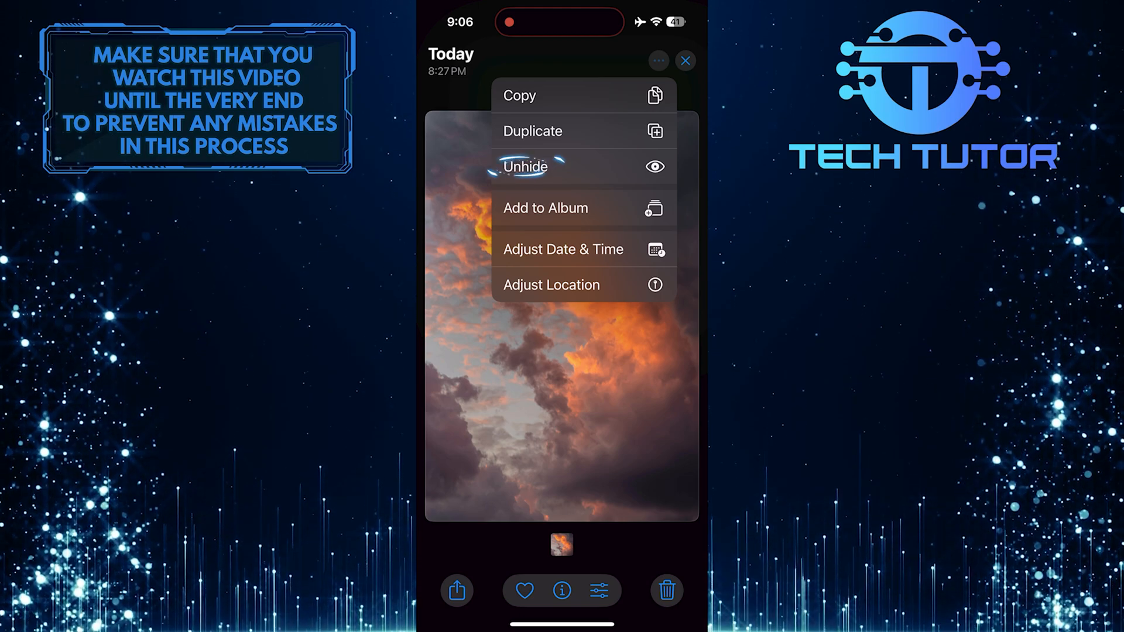
{"action": "left_click", "coordinate": [527, 166]}
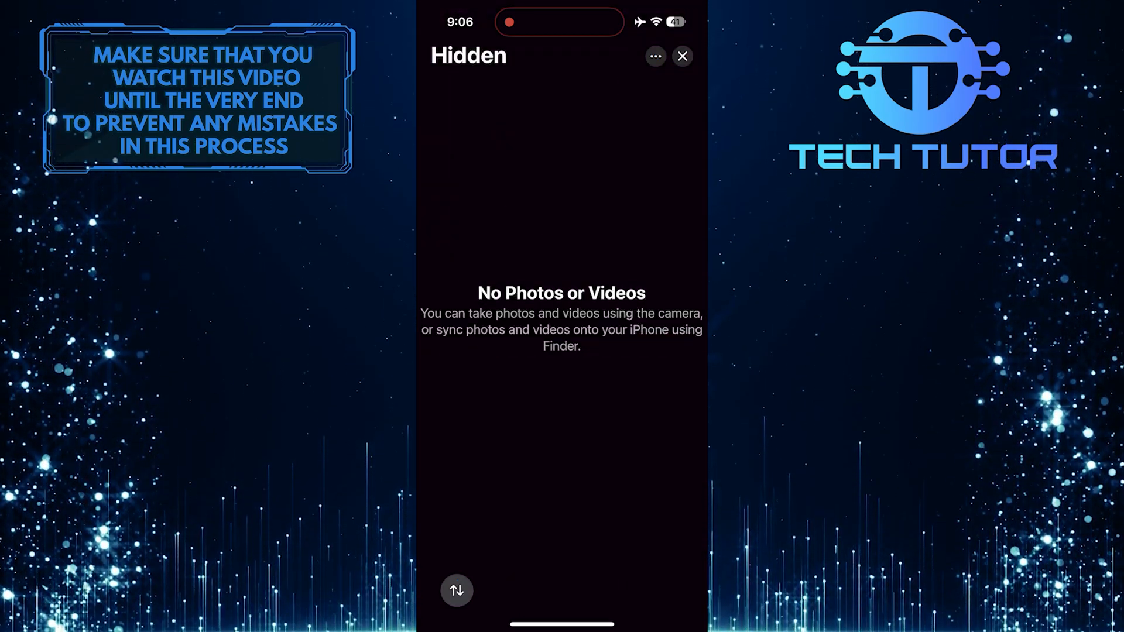
{"action": "left_click", "coordinate": [681, 56]}
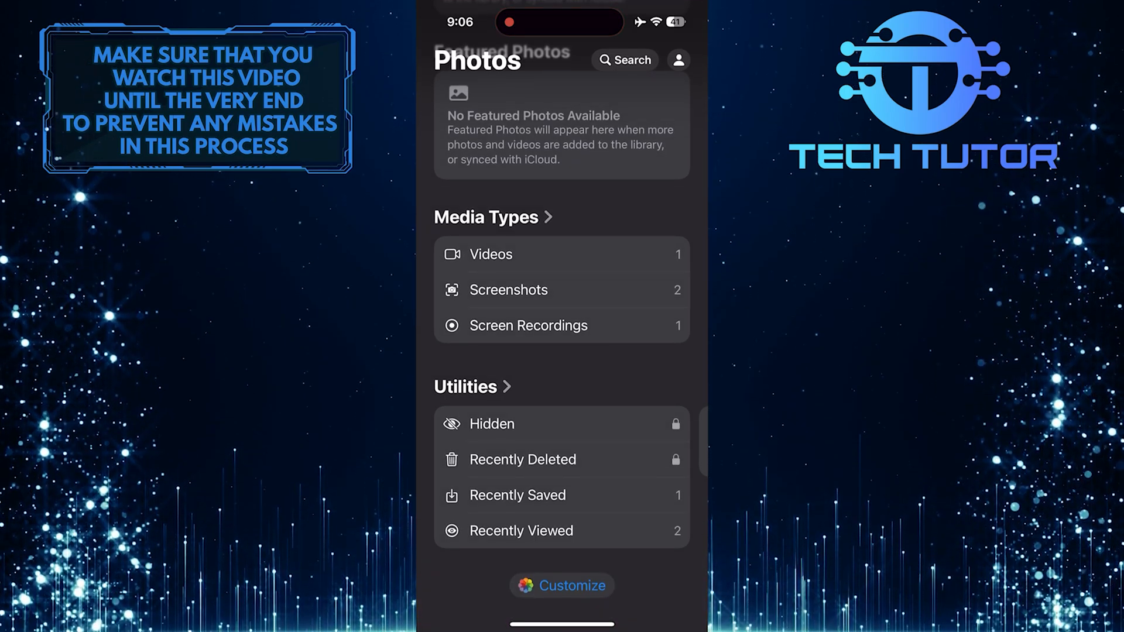